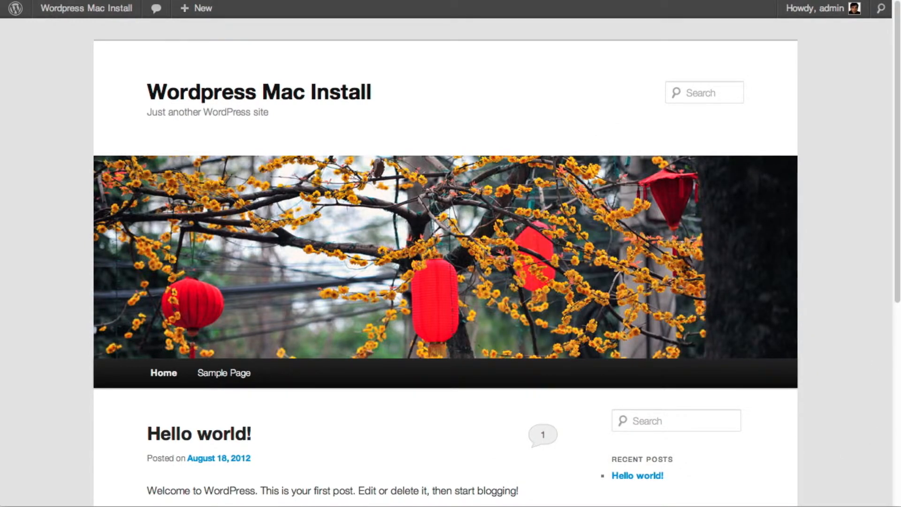
{"action": "mouse_move", "coordinate": [627, 392]}
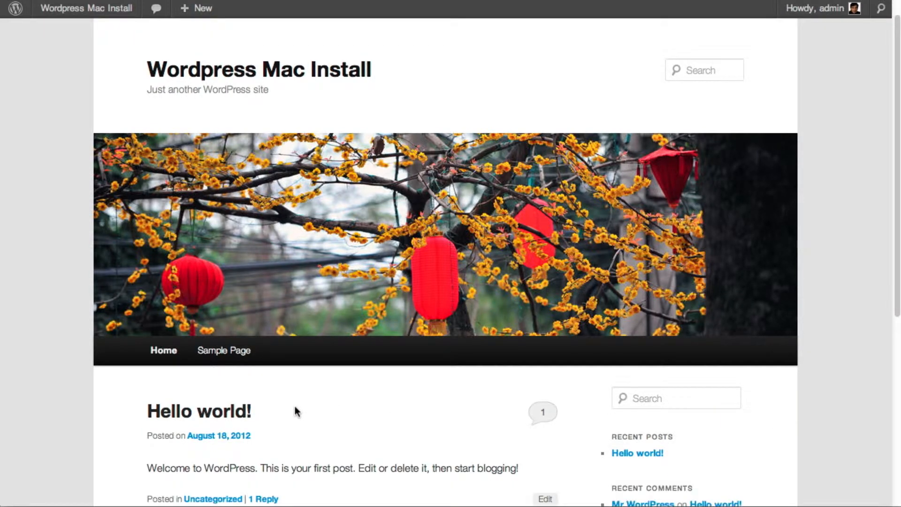
Open the Sample Page on the live site and scroll through its Leave a Reply form.
{"action": "scroll", "scroll_direction": "down", "scroll_amount": 3}
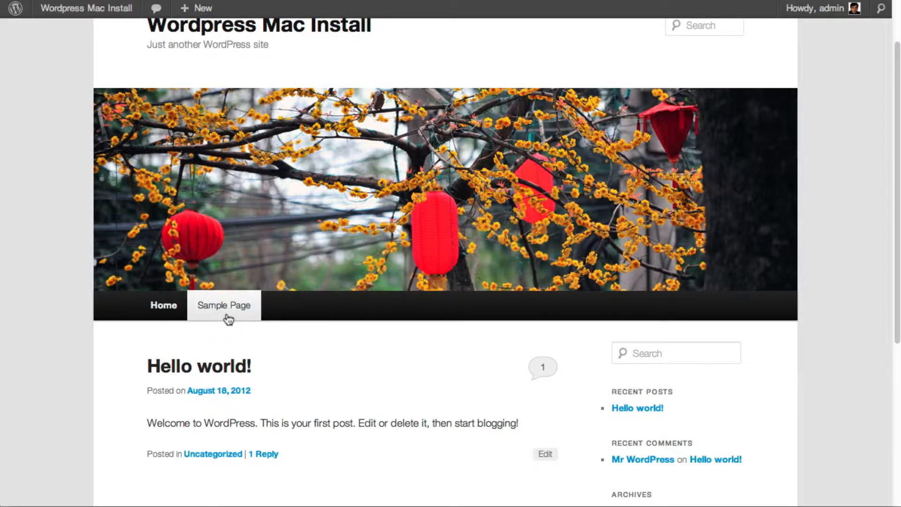
{"action": "left_click", "coordinate": [223, 305]}
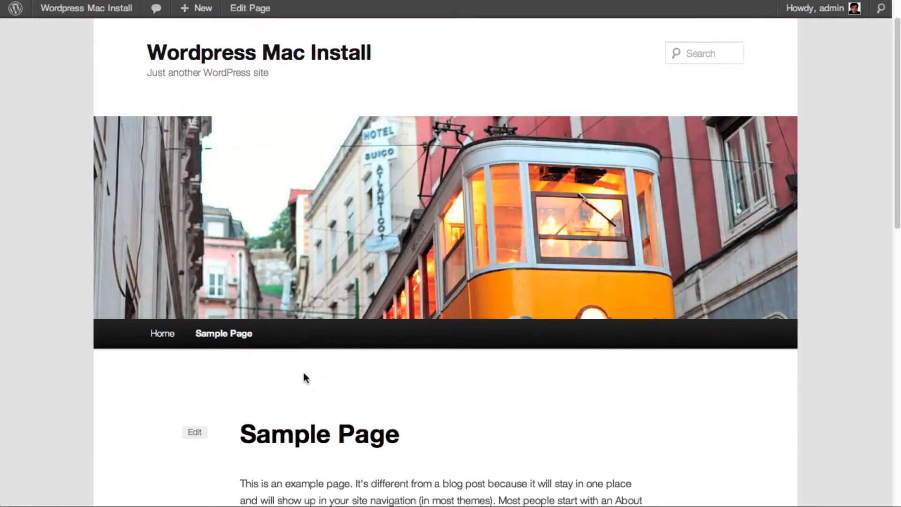
{"action": "scroll", "scroll_direction": "down", "scroll_amount": 3}
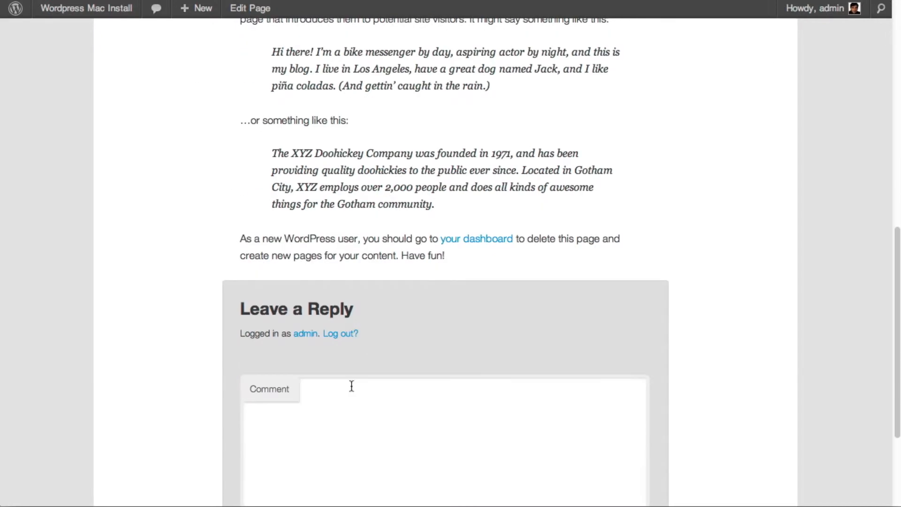
{"action": "scroll", "scroll_direction": "down", "scroll_amount": 3}
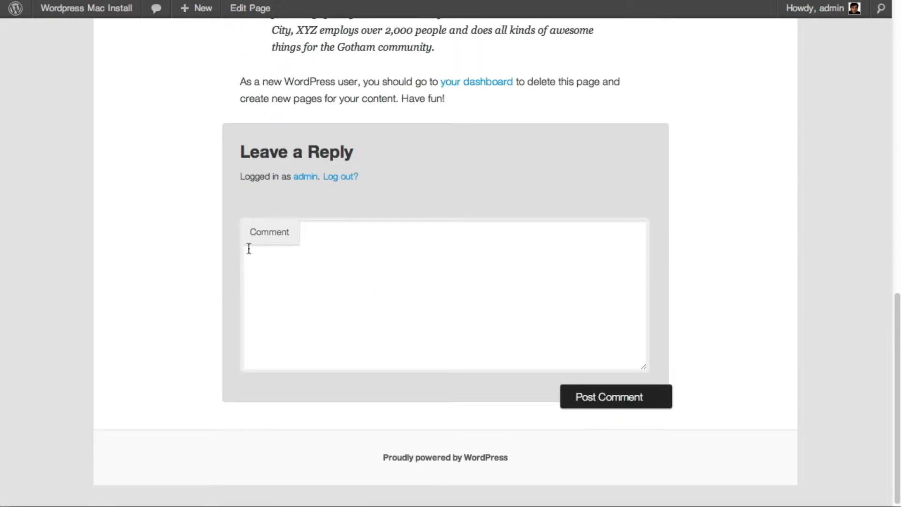
{"action": "mouse_move", "coordinate": [362, 304]}
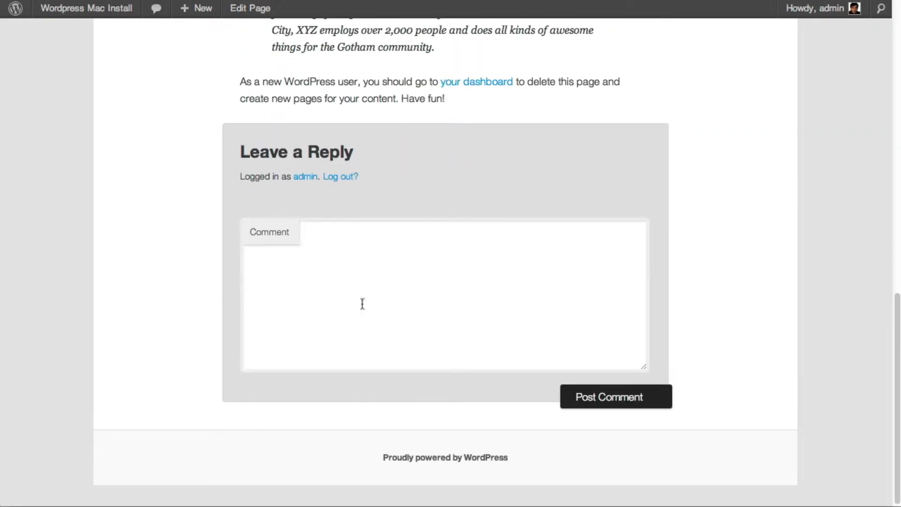
{"action": "scroll", "scroll_direction": "up", "scroll_amount": 3}
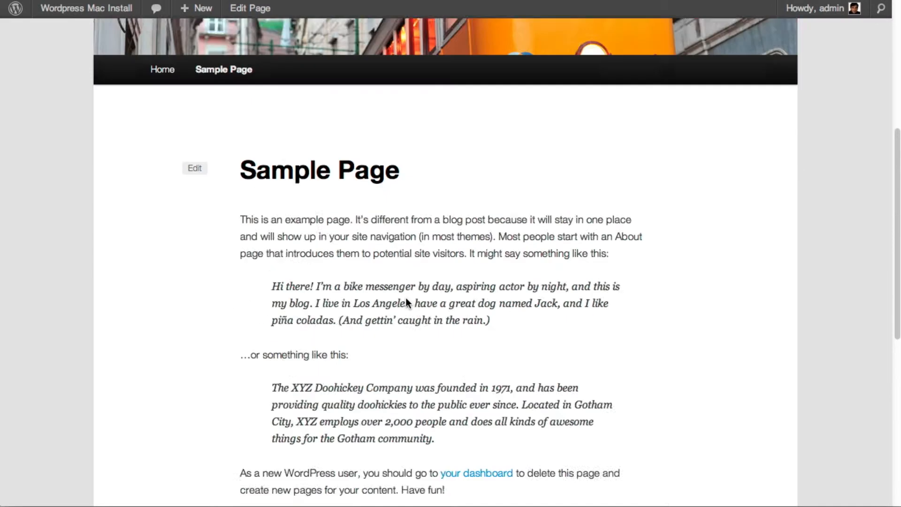
{"action": "scroll", "scroll_direction": "up", "scroll_amount": 3}
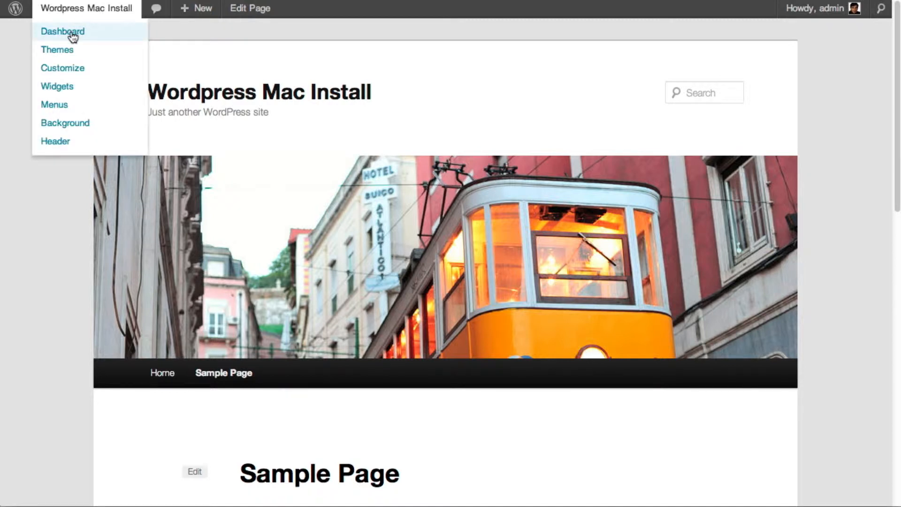
Go to Dashboard, then Pages > All Pages, and edit the Sample Page.
{"action": "left_click", "coordinate": [62, 31]}
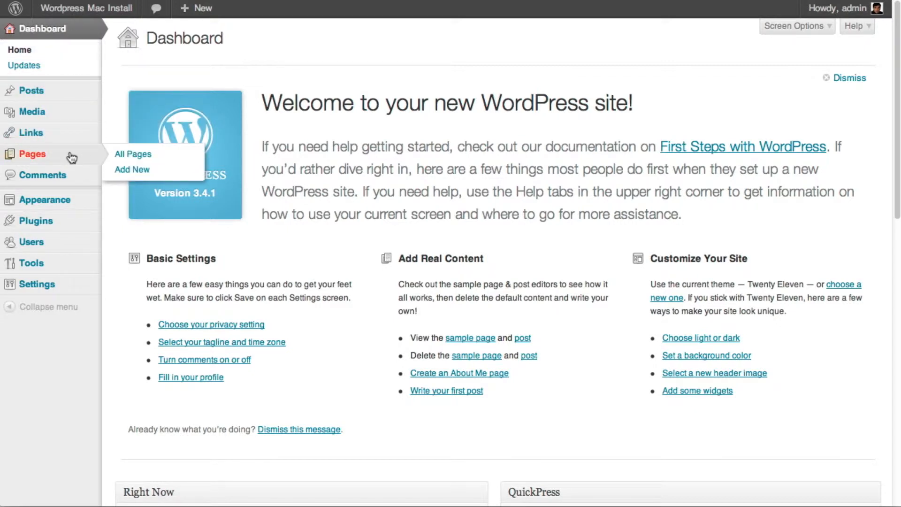
{"action": "left_click", "coordinate": [133, 153]}
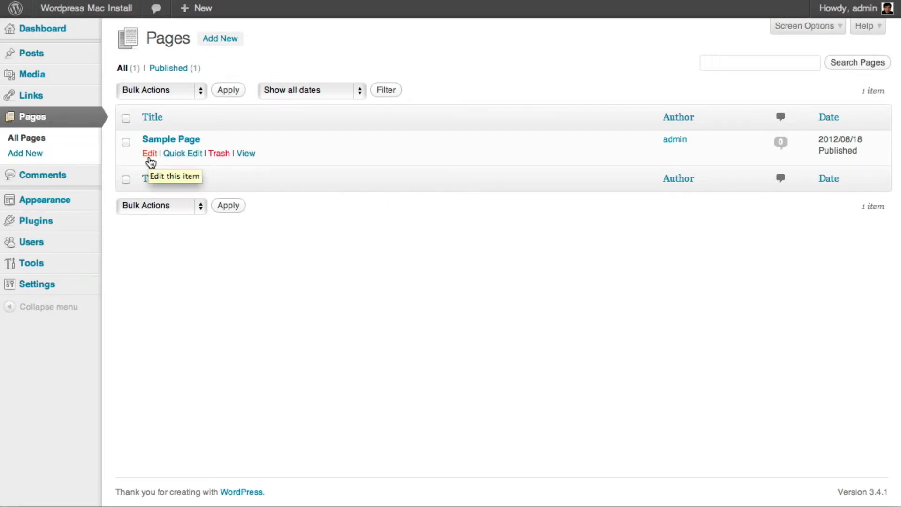
{"action": "mouse_move", "coordinate": [151, 161]}
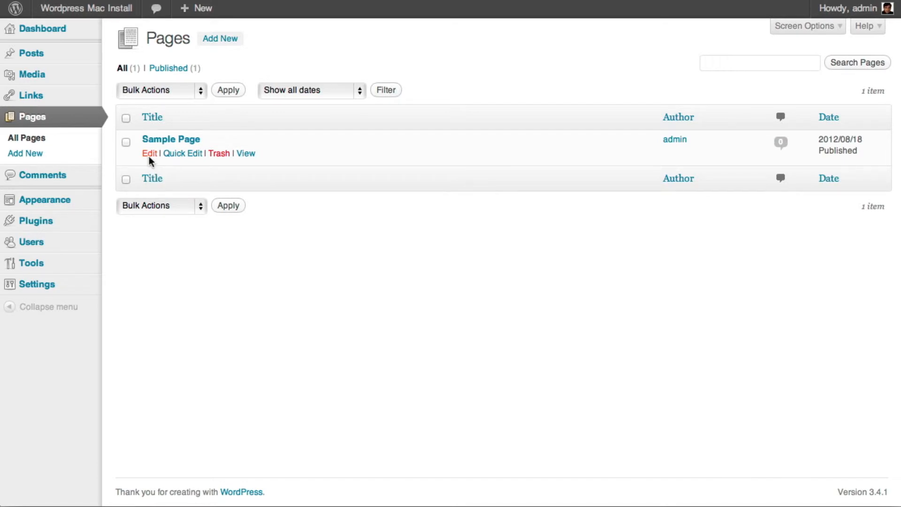
{"action": "left_click", "coordinate": [148, 153]}
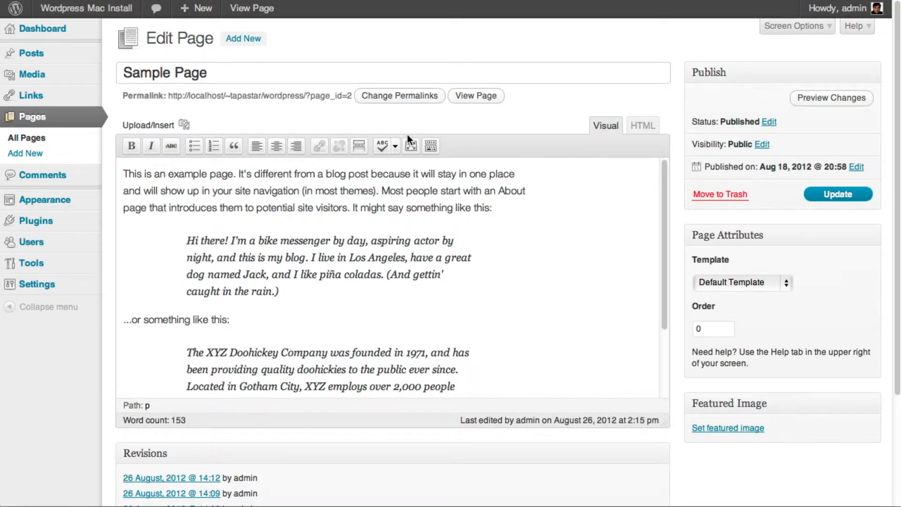
{"action": "mouse_move", "coordinate": [298, 406]}
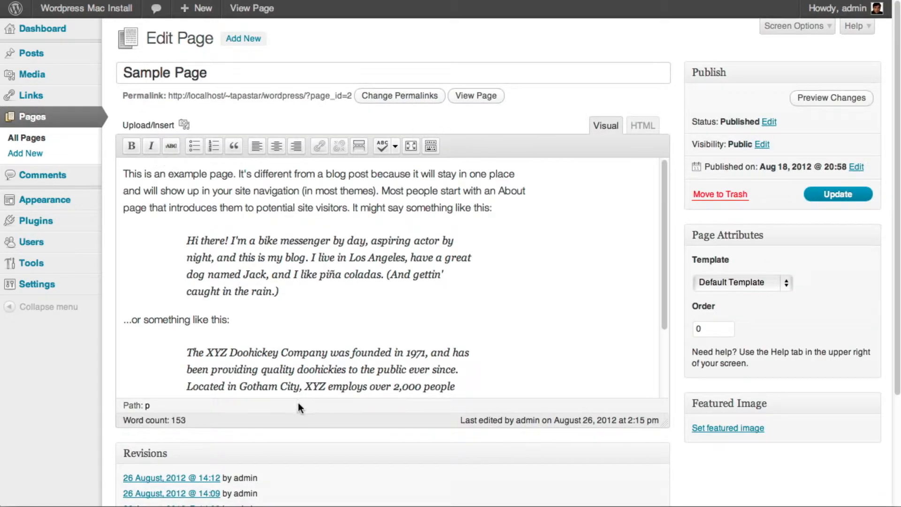
{"action": "mouse_move", "coordinate": [297, 432]}
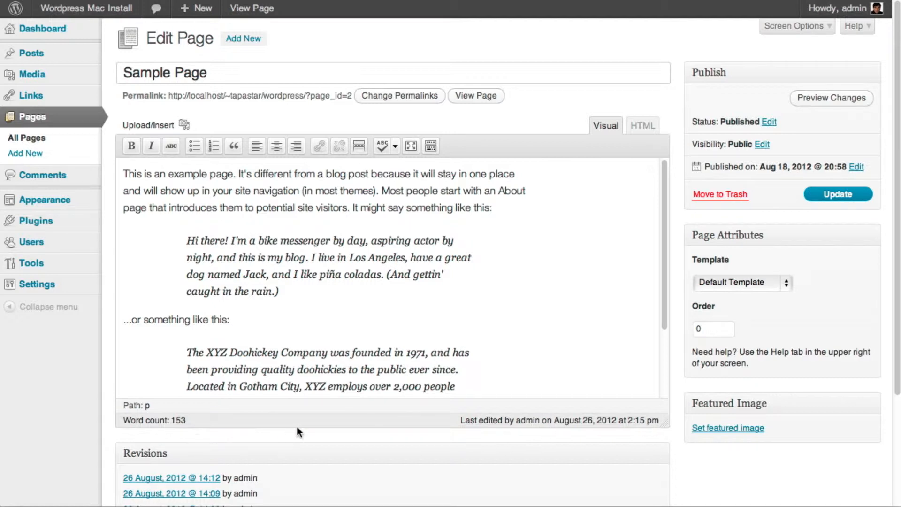
{"action": "mouse_move", "coordinate": [338, 423]}
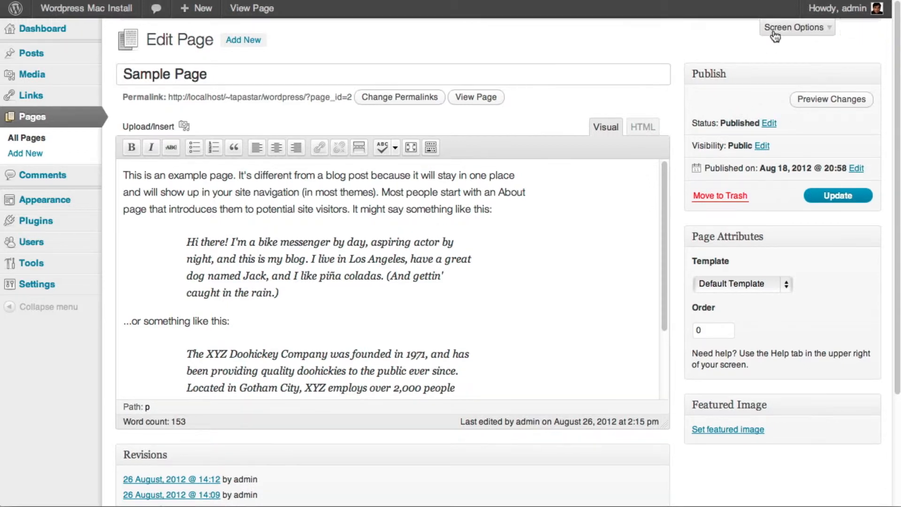
Untick 'Allow comments' in the Sample Page's Discussion box, leaving trackbacks and pingbacks on.
{"action": "left_click", "coordinate": [795, 28]}
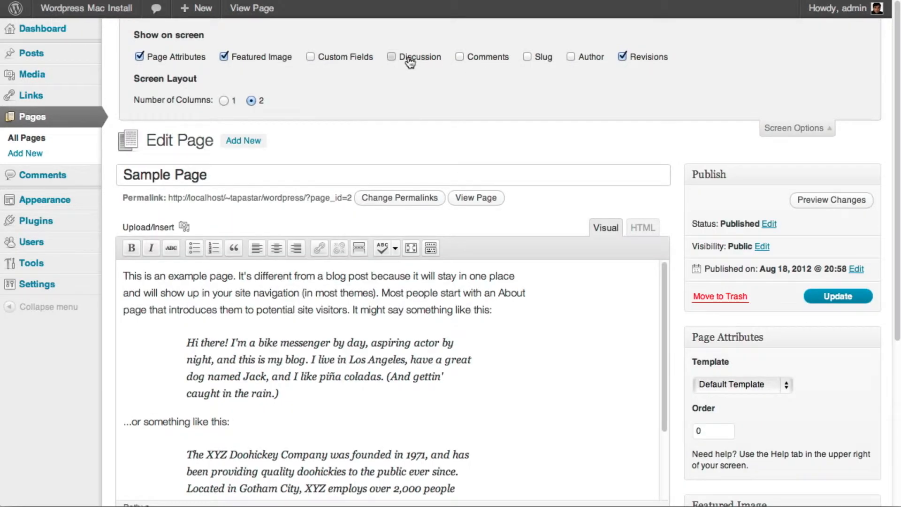
{"action": "scroll", "scroll_direction": "down", "scroll_amount": 3}
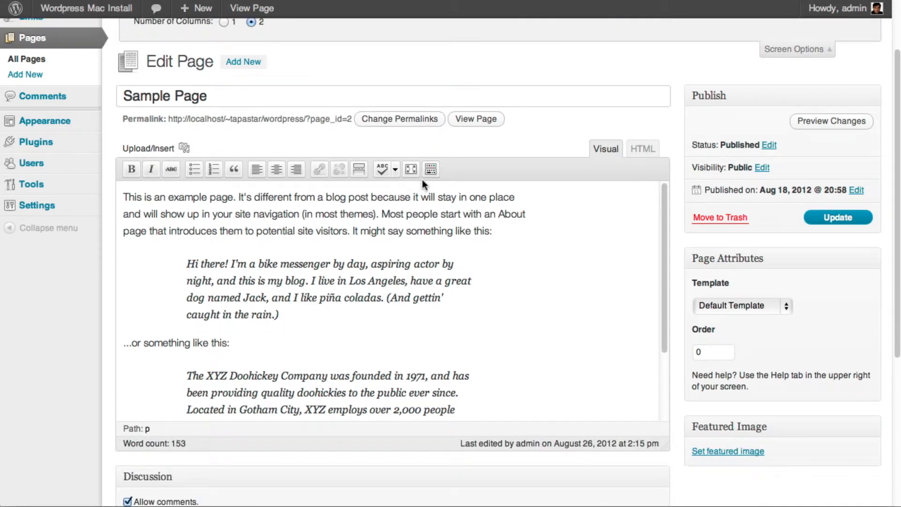
{"action": "scroll", "scroll_direction": "down", "scroll_amount": 3}
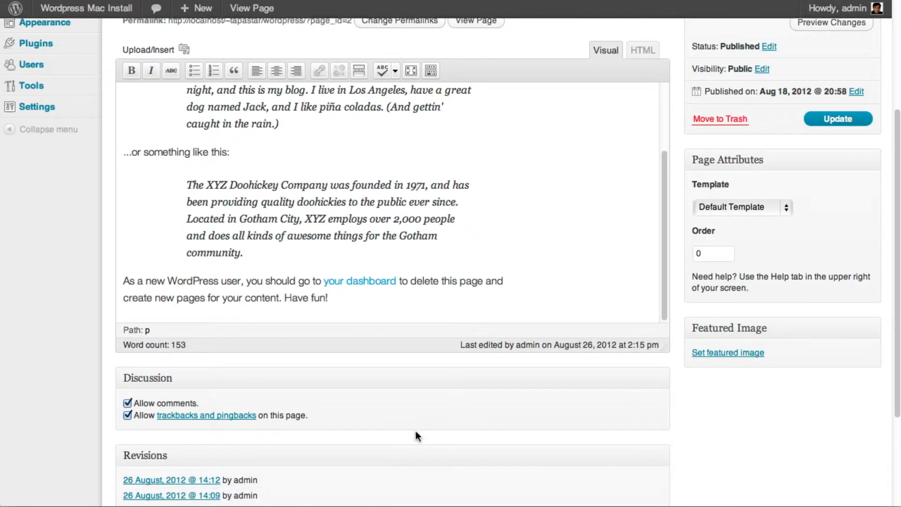
{"action": "scroll", "scroll_direction": "down", "scroll_amount": 3}
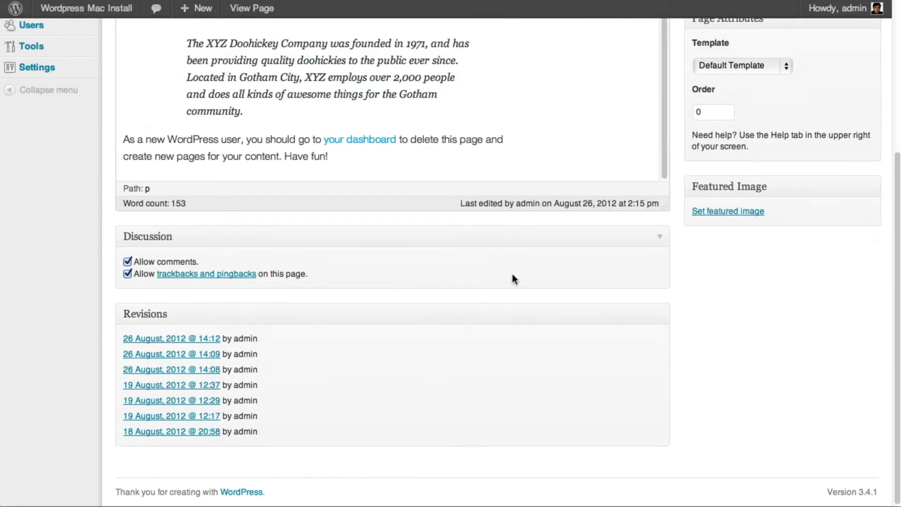
{"action": "mouse_move", "coordinate": [328, 222]}
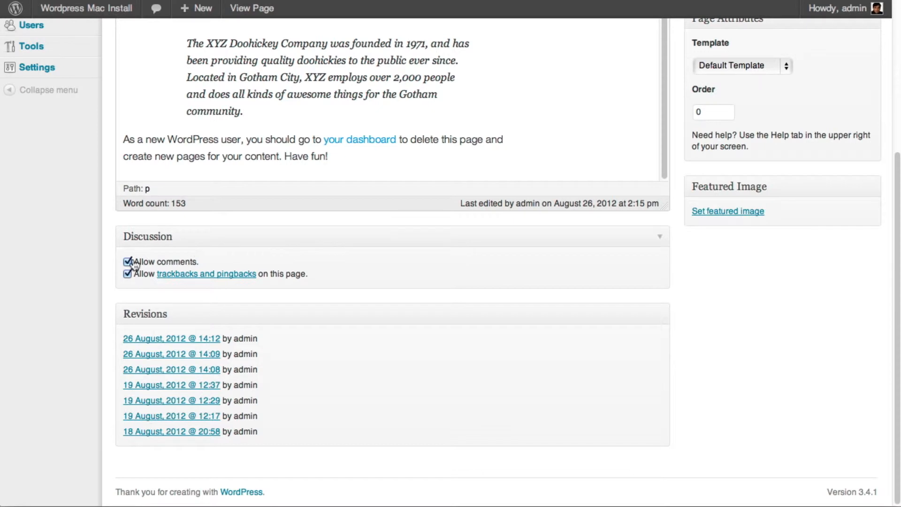
{"action": "left_click", "coordinate": [128, 261]}
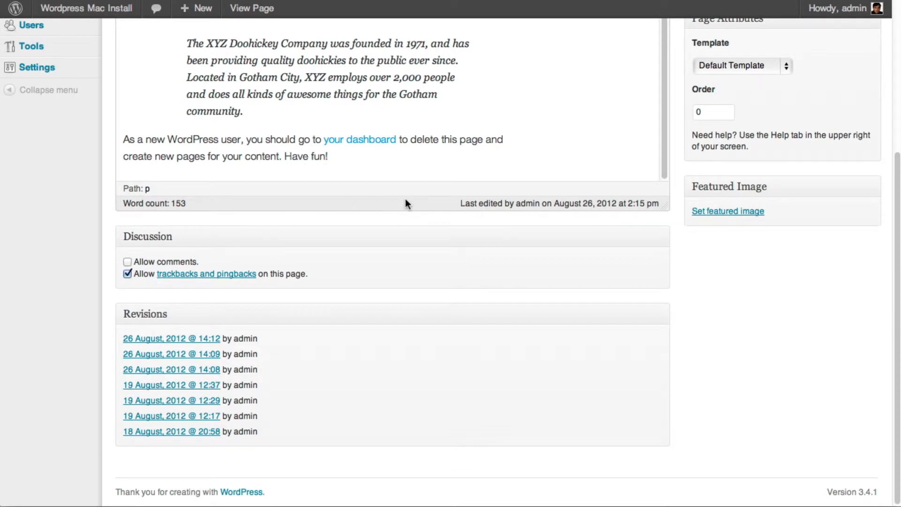
{"action": "scroll", "scroll_direction": "up", "scroll_amount": 3}
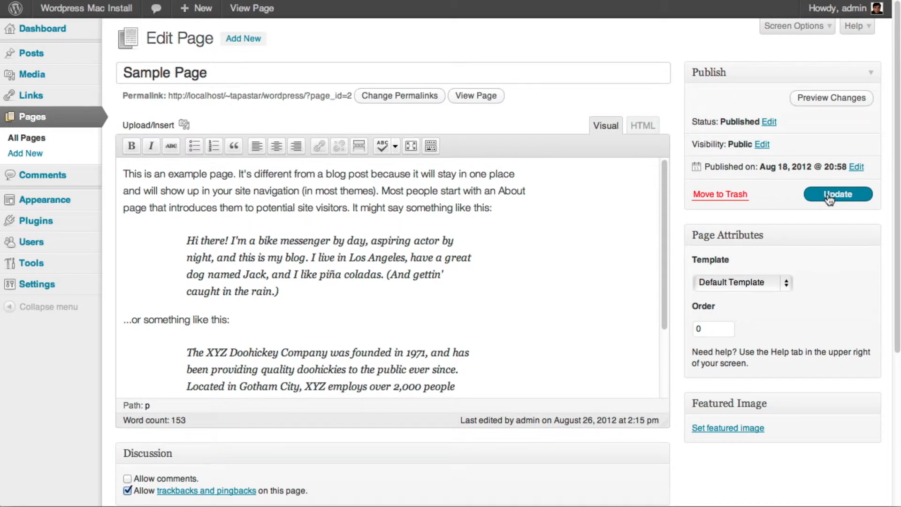
Update the Sample Page and view the published page on the site.
{"action": "left_click", "coordinate": [836, 194]}
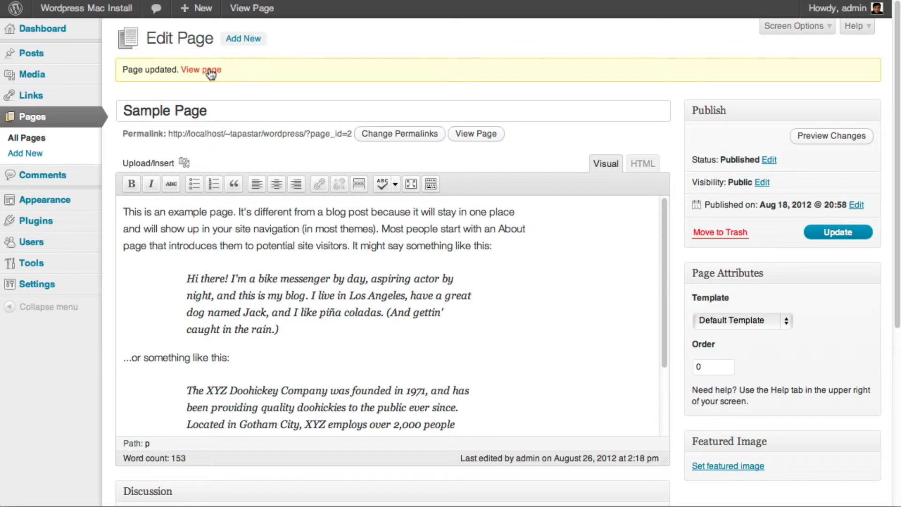
{"action": "left_click", "coordinate": [202, 70]}
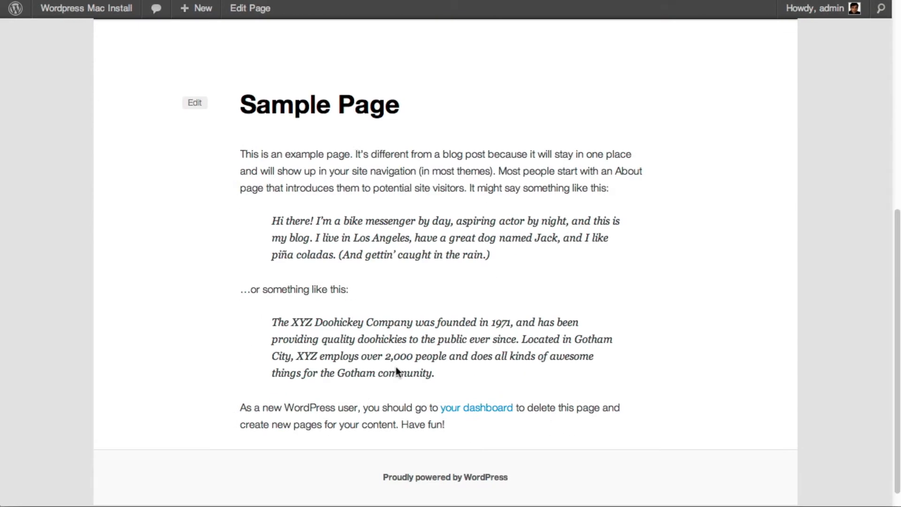
{"action": "scroll", "scroll_direction": "up", "scroll_amount": 3}
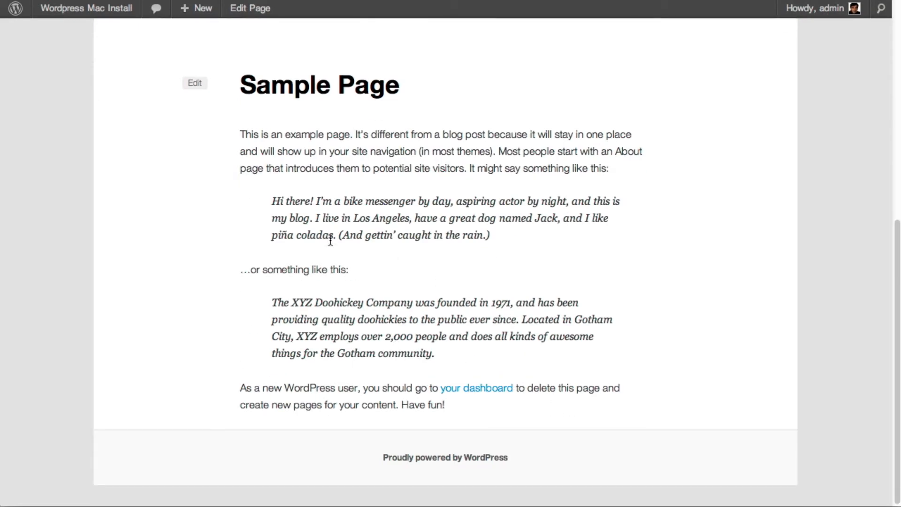
{"action": "scroll", "scroll_direction": "up", "scroll_amount": 3}
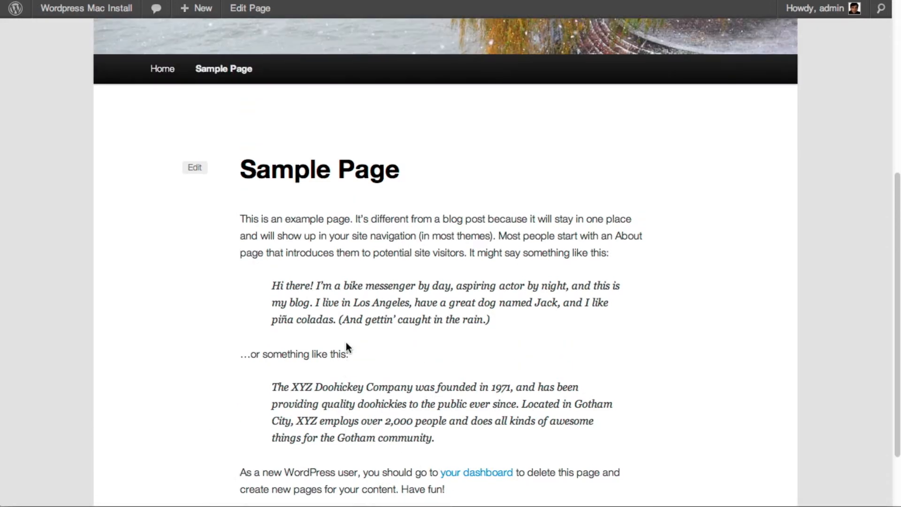
{"action": "scroll", "scroll_direction": "up", "scroll_amount": 3}
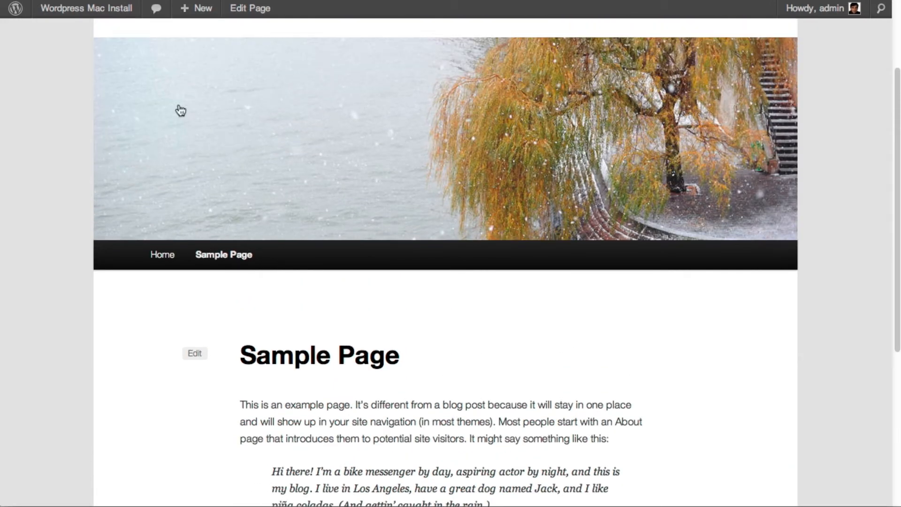
In Settings > Discussion, untick 'Allow people to post comments on new articles'.
{"action": "left_click", "coordinate": [86, 8]}
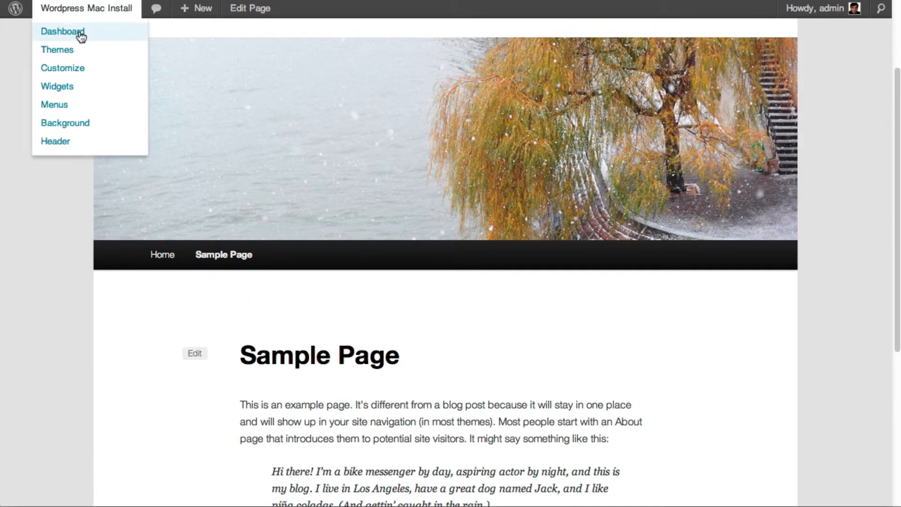
{"action": "mouse_move", "coordinate": [85, 38]}
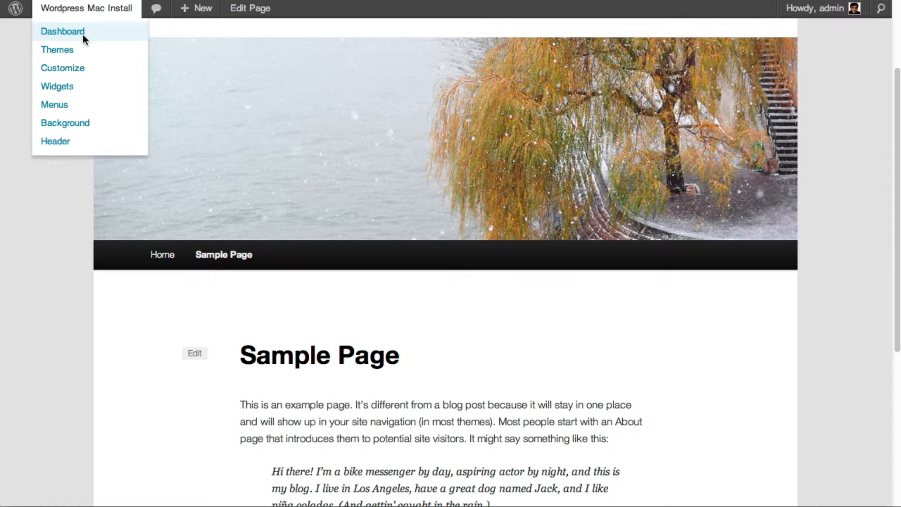
{"action": "left_click", "coordinate": [63, 31]}
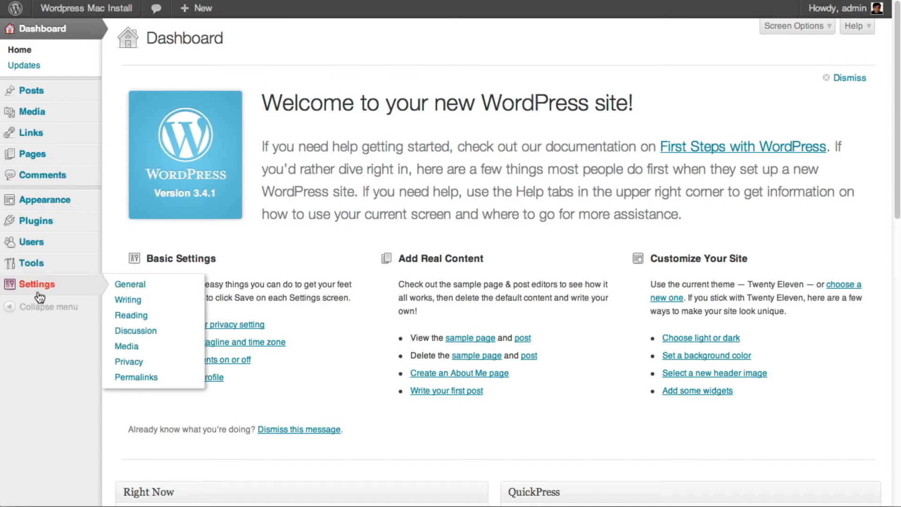
{"action": "mouse_move", "coordinate": [136, 334]}
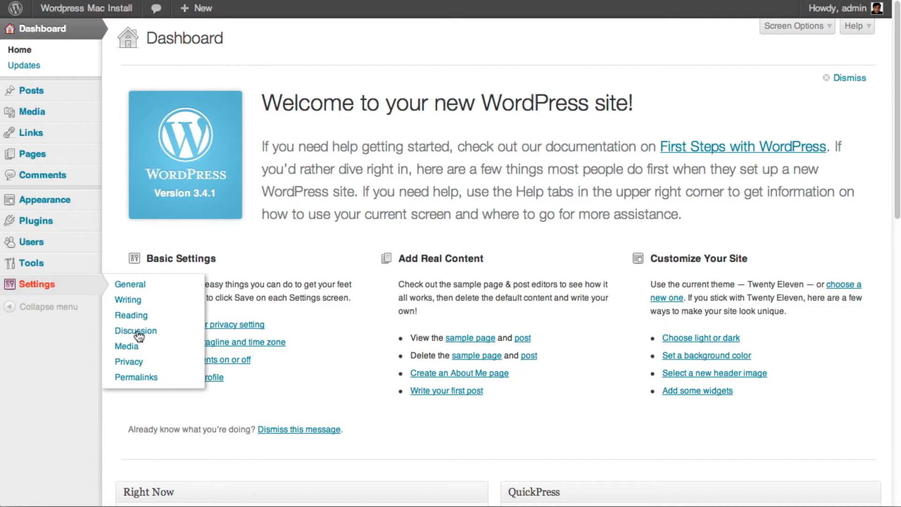
{"action": "left_click", "coordinate": [136, 330]}
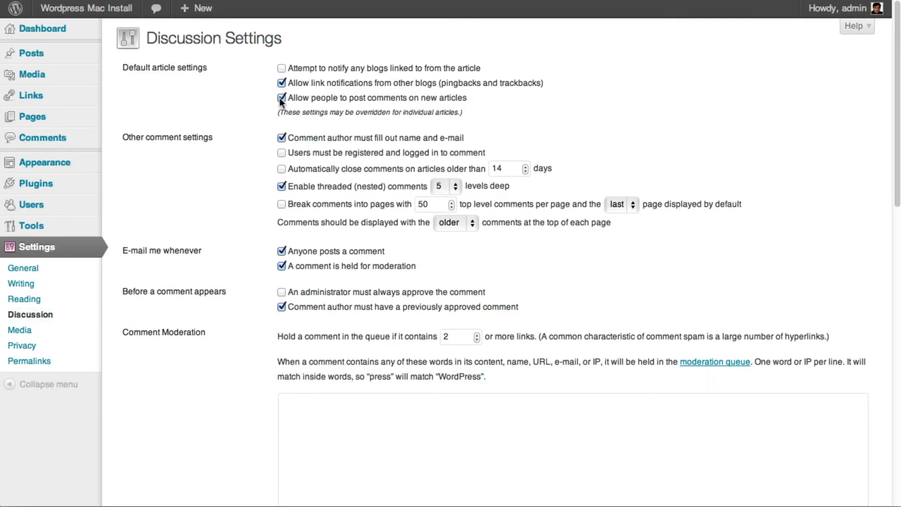
{"action": "left_click", "coordinate": [281, 97]}
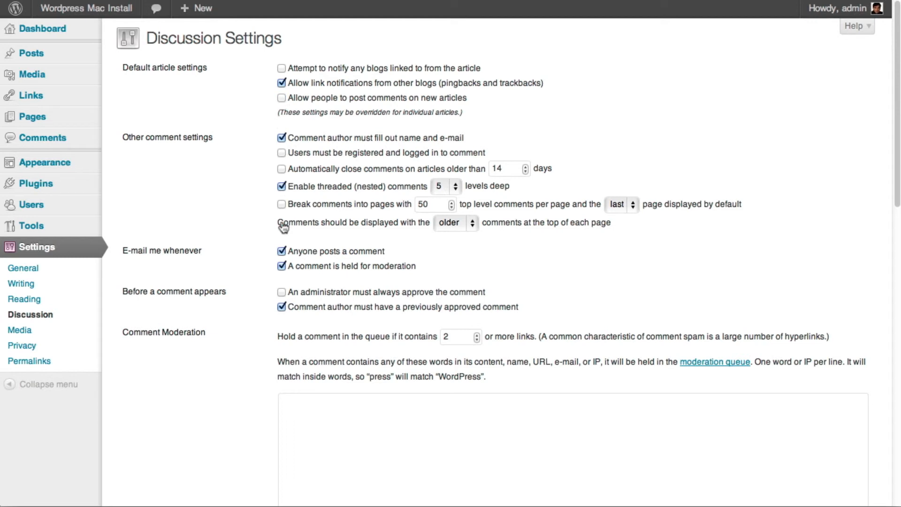
{"action": "scroll", "scroll_direction": "down", "scroll_amount": 3}
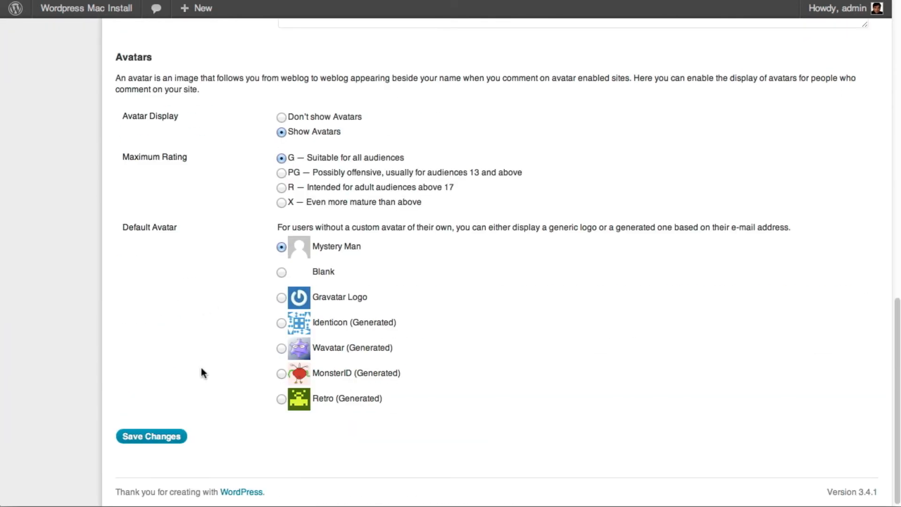
{"action": "mouse_move", "coordinate": [259, 123]}
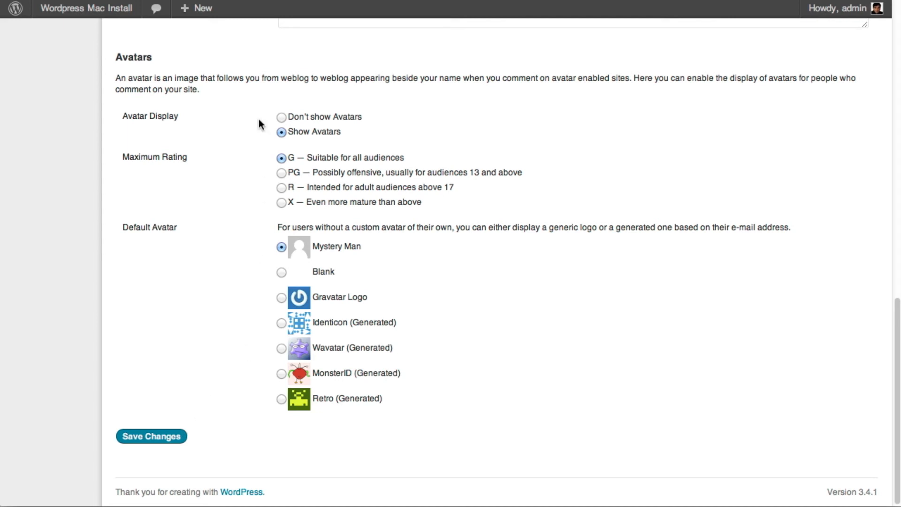
{"action": "scroll", "scroll_direction": "up", "scroll_amount": 3}
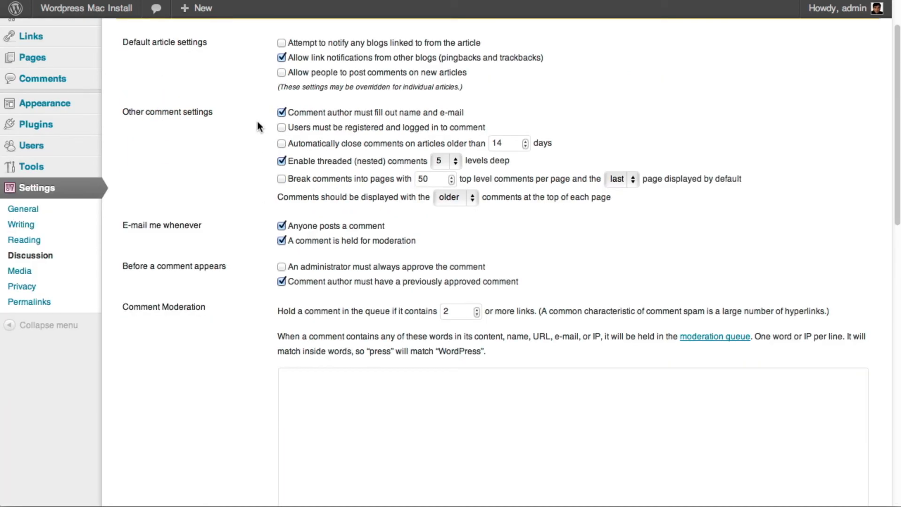